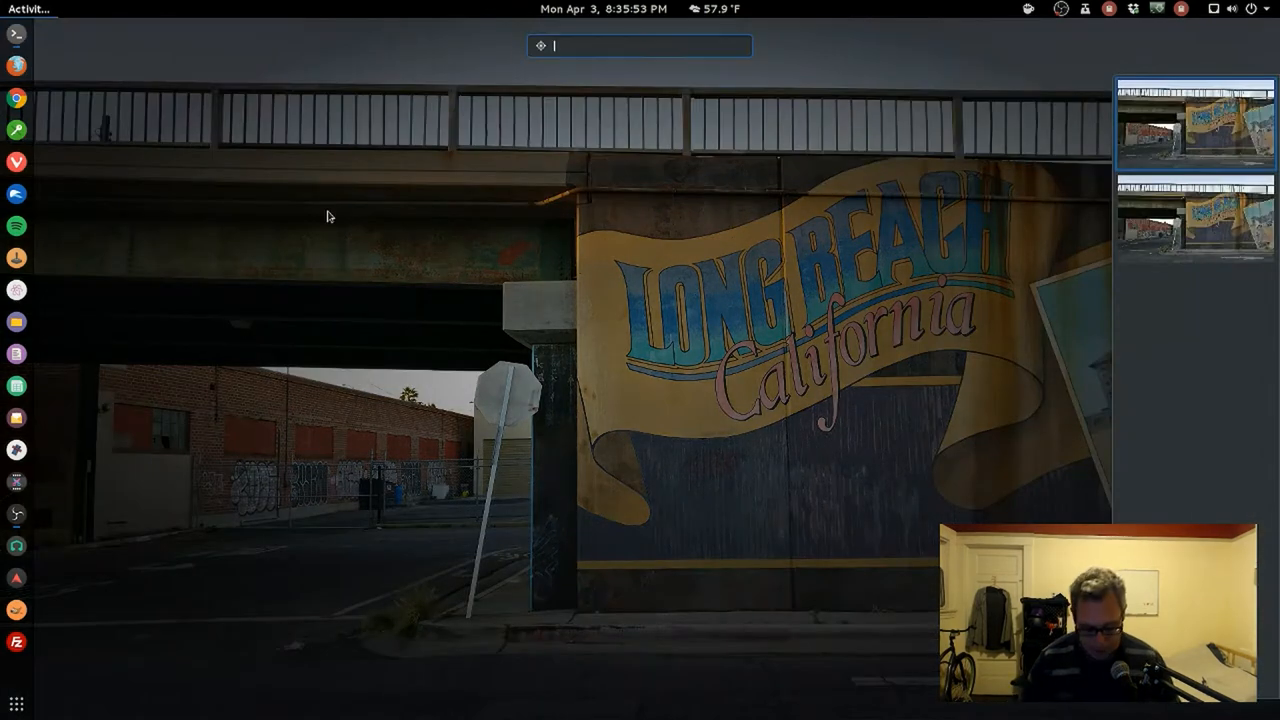
- Launch Disks from an Activities search for 'dis' and position its window
text(dis)
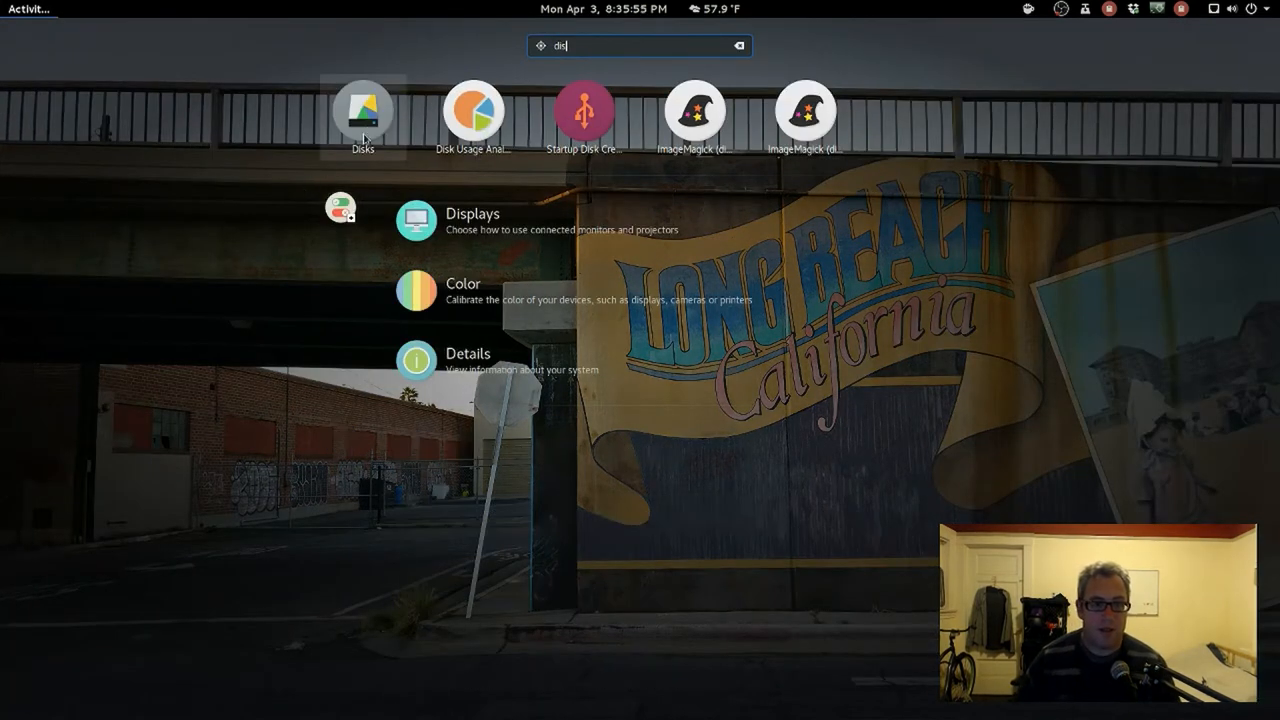
click(362, 110)
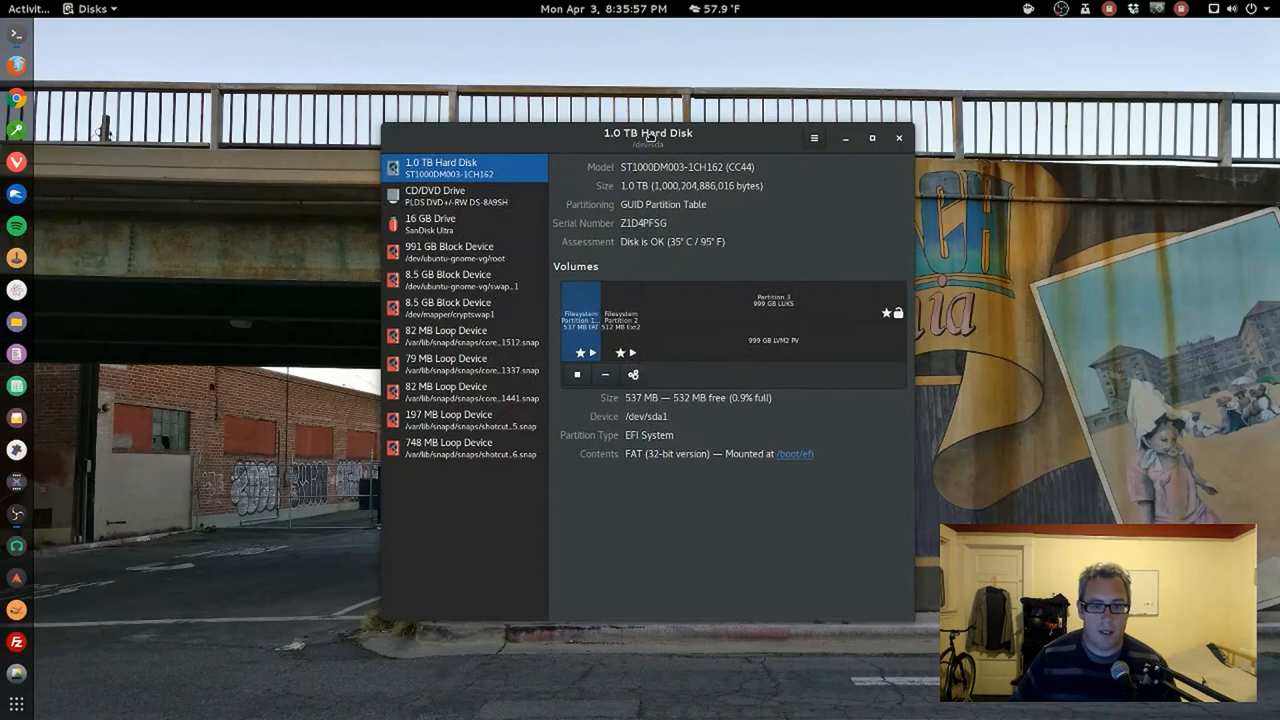
drag(648, 132, 624, 114)
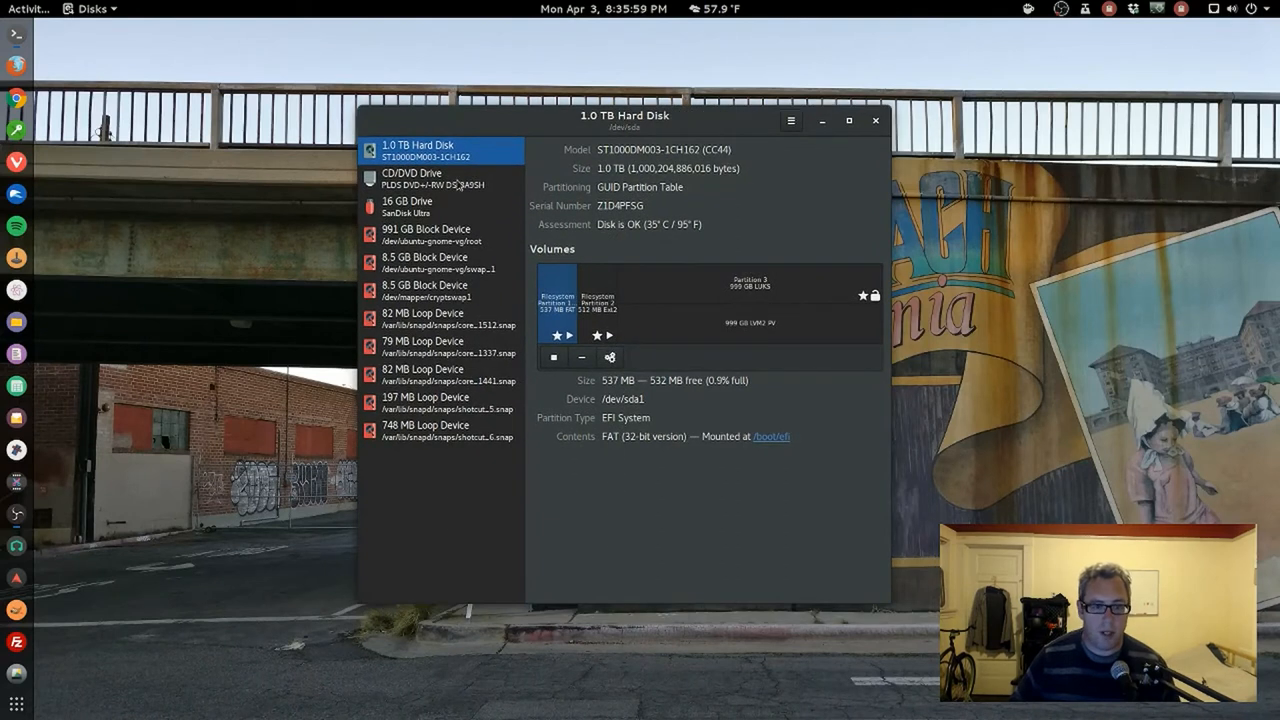
mouse_move(388, 210)
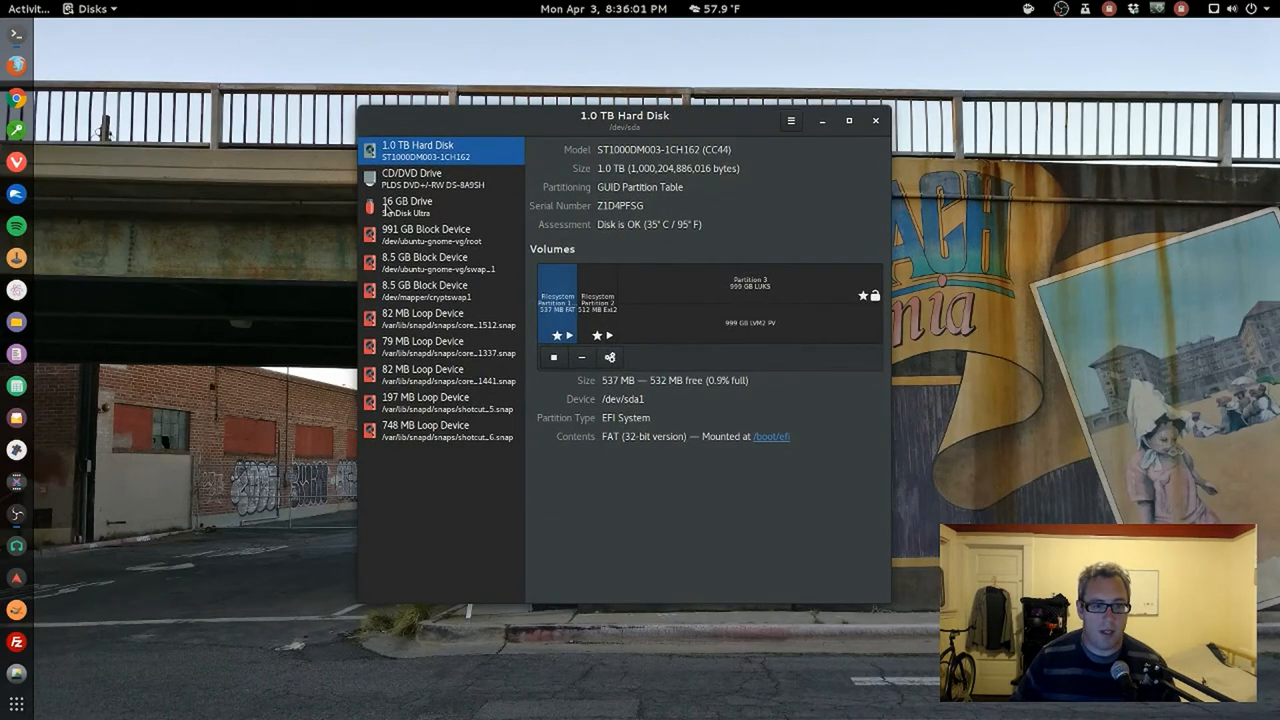
- Select the 16 GB USB drive, unmount its volume and show its volume actions
click(420, 206)
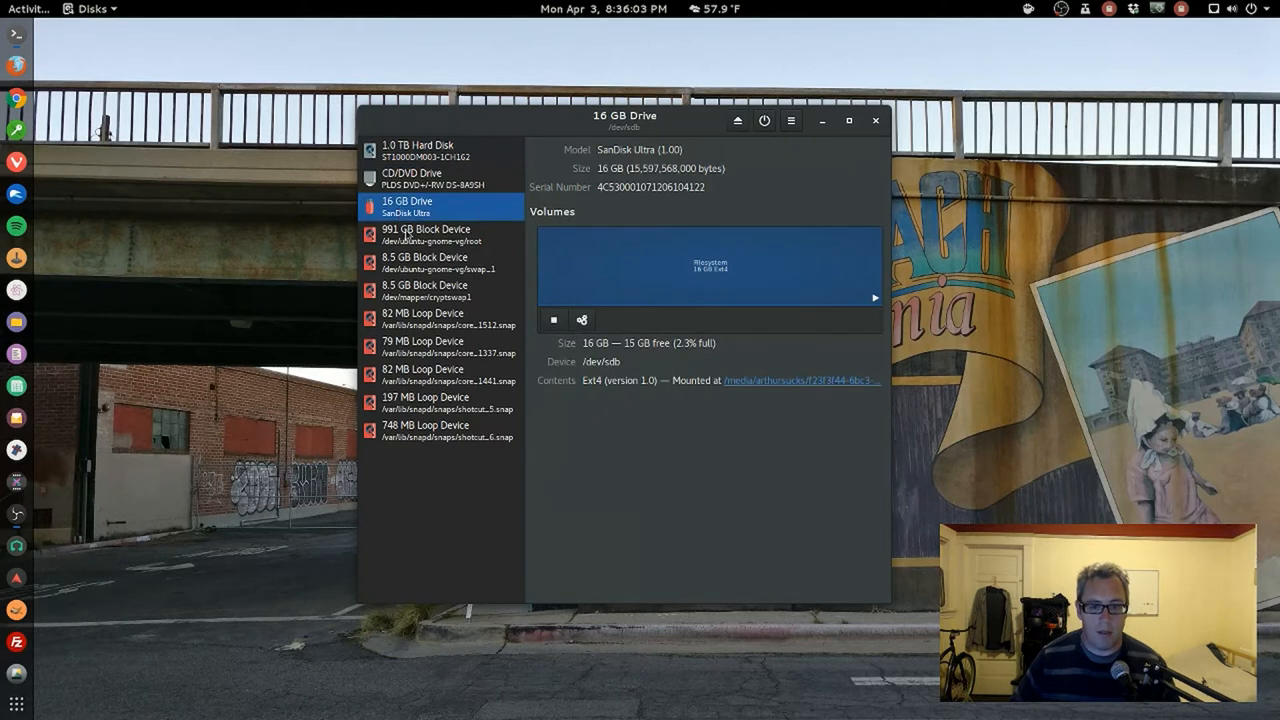
click(582, 320)
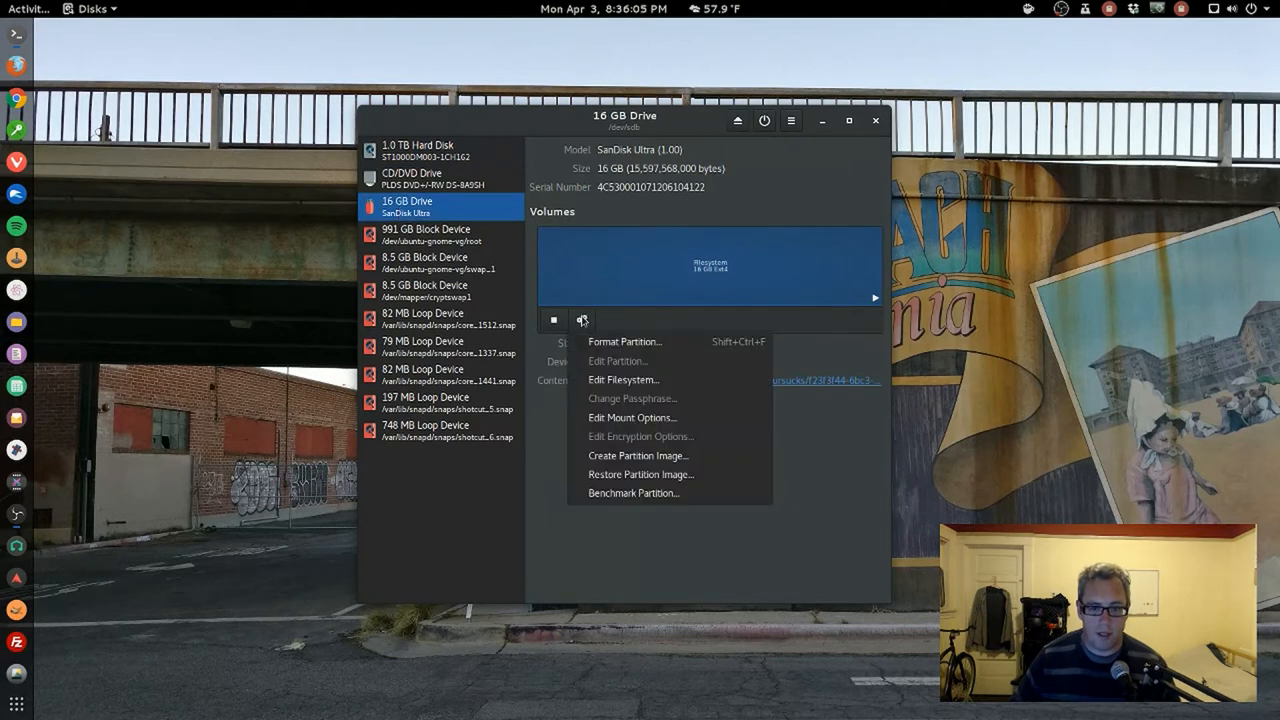
mouse_move(564, 328)
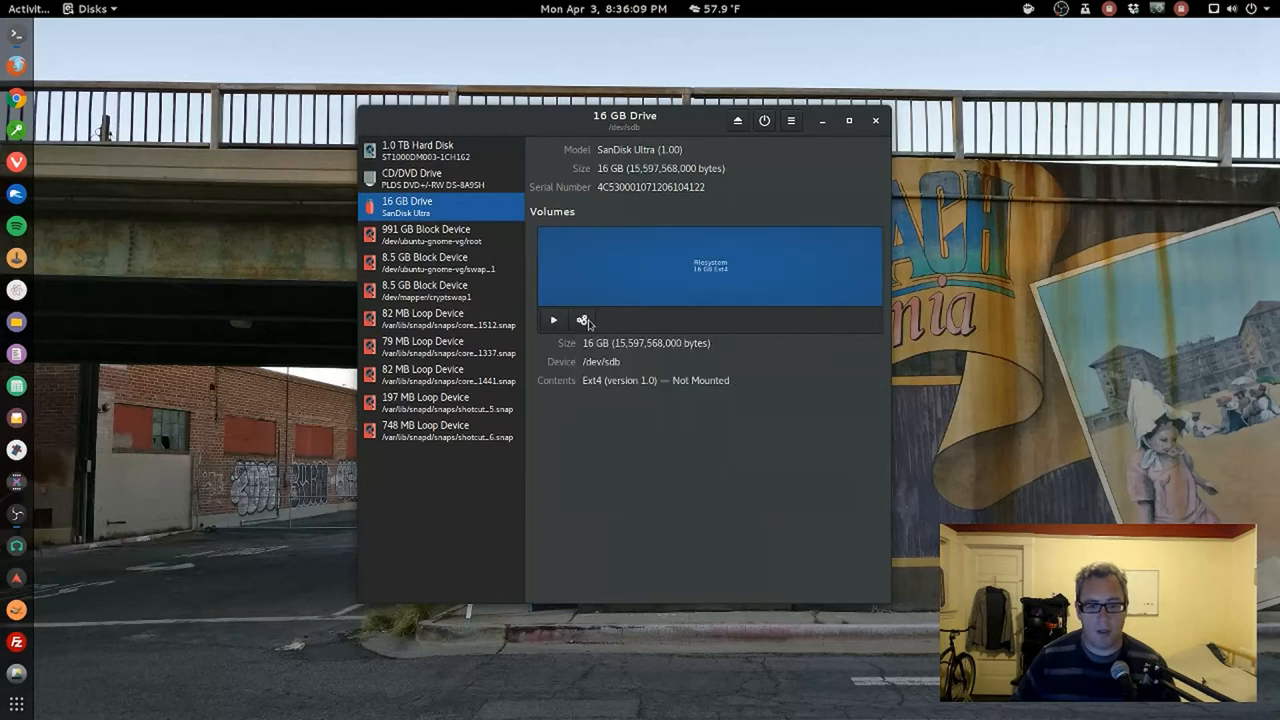
click(582, 320)
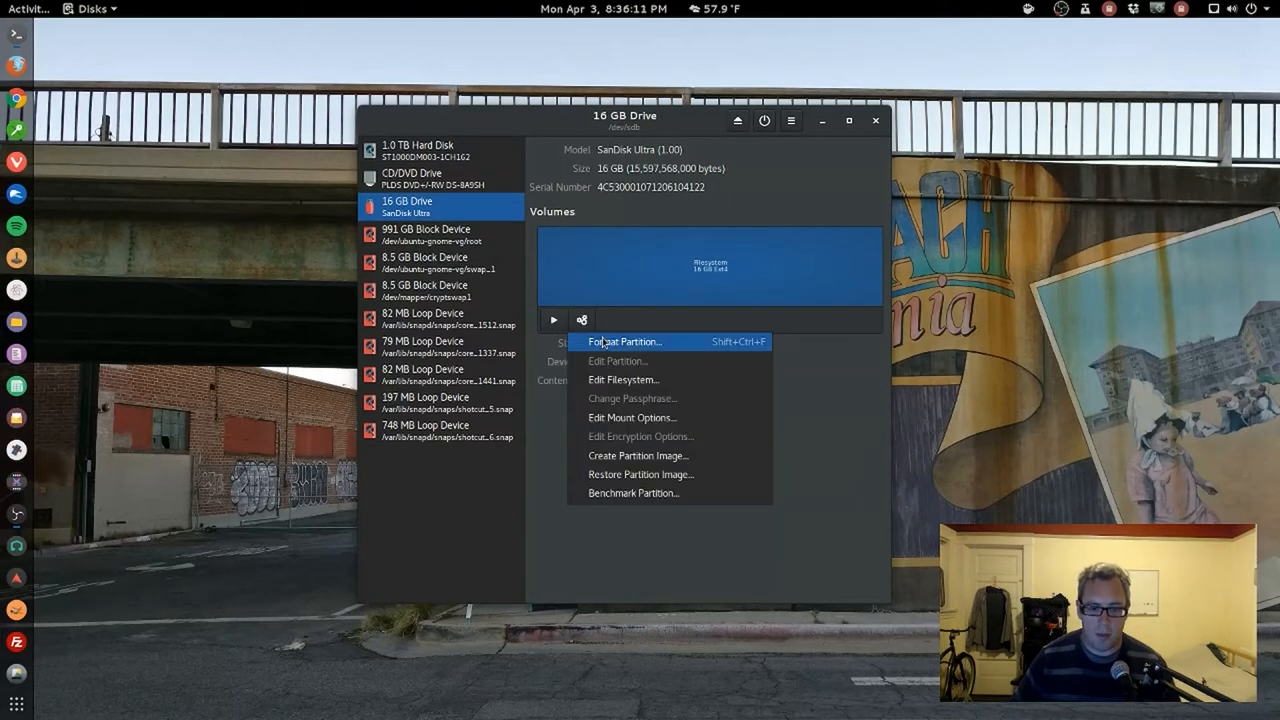
- Fill the Format Volume form: type Encrypted (LUKS + Ext4), name 'Safety', passphrase entered twice
click(626, 340)
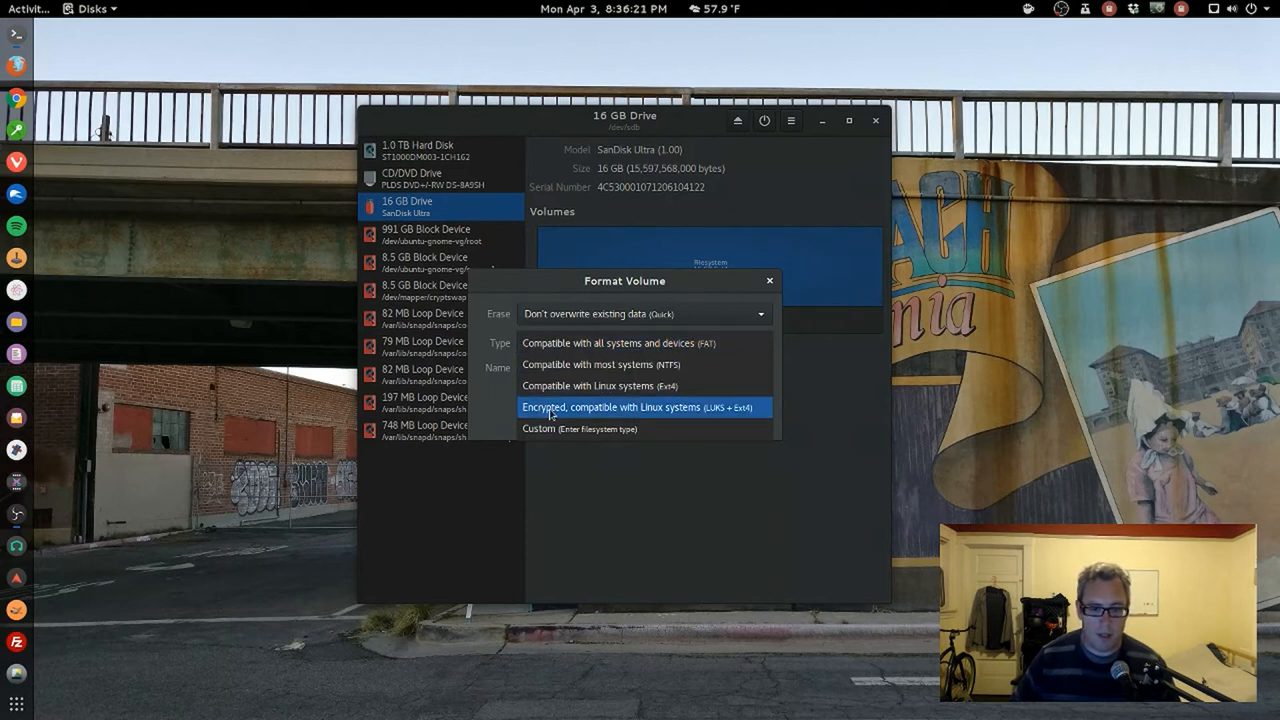
mouse_move(716, 420)
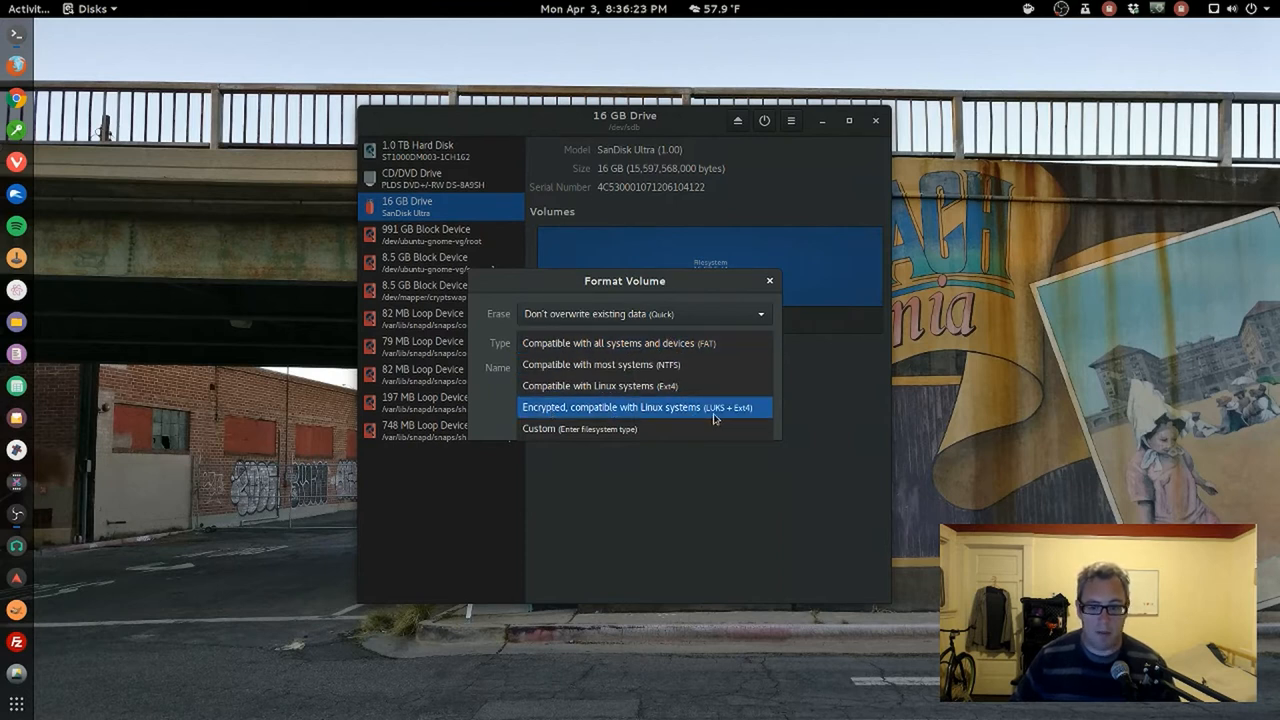
mouse_move(736, 420)
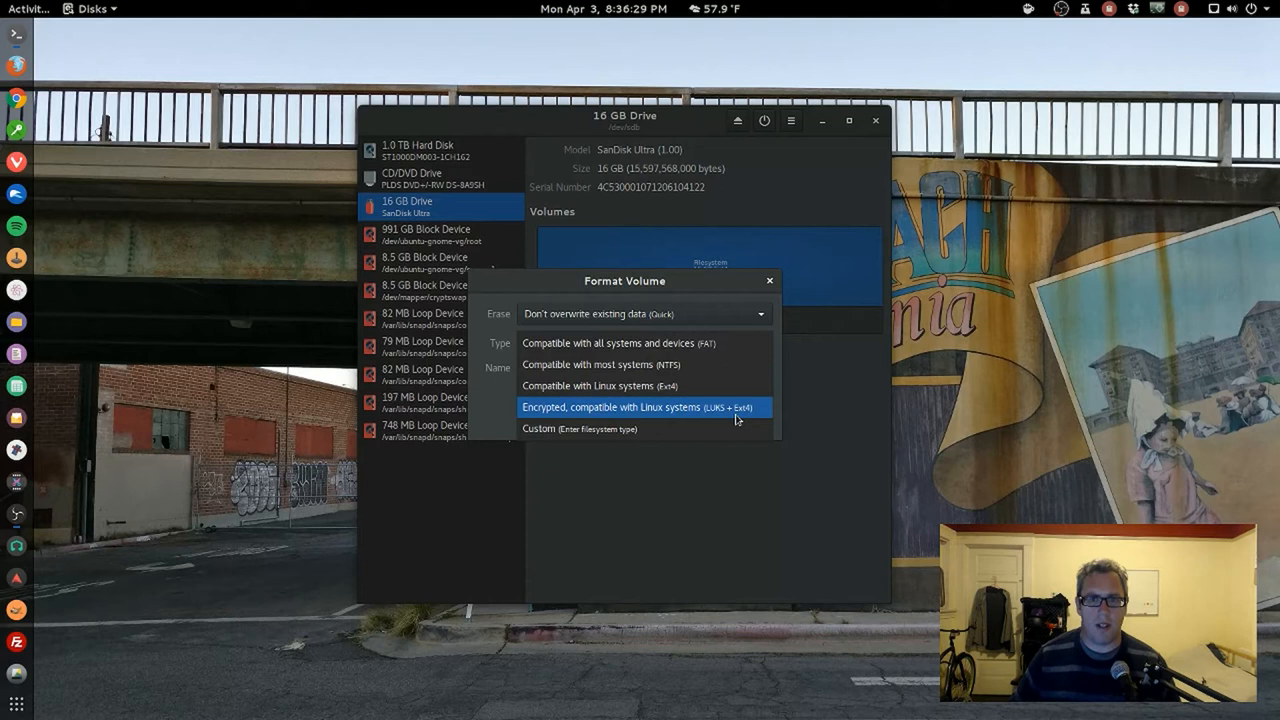
click(636, 408)
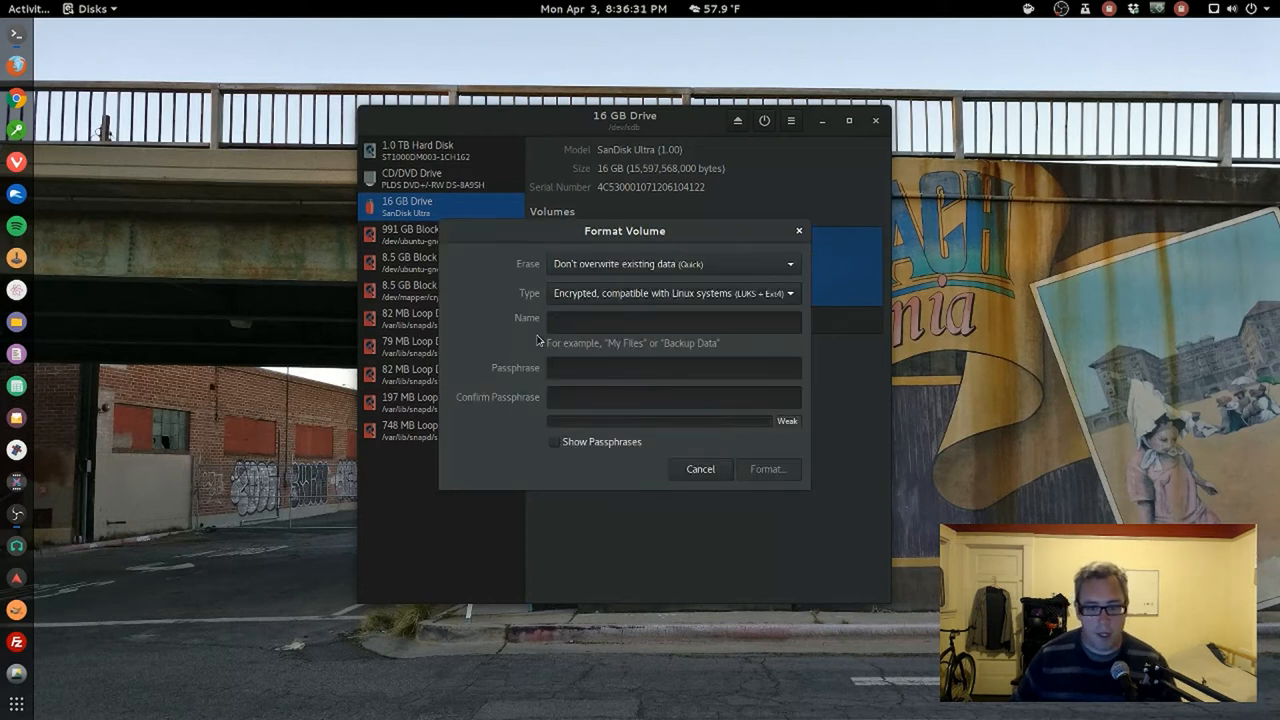
mouse_move(440, 320)
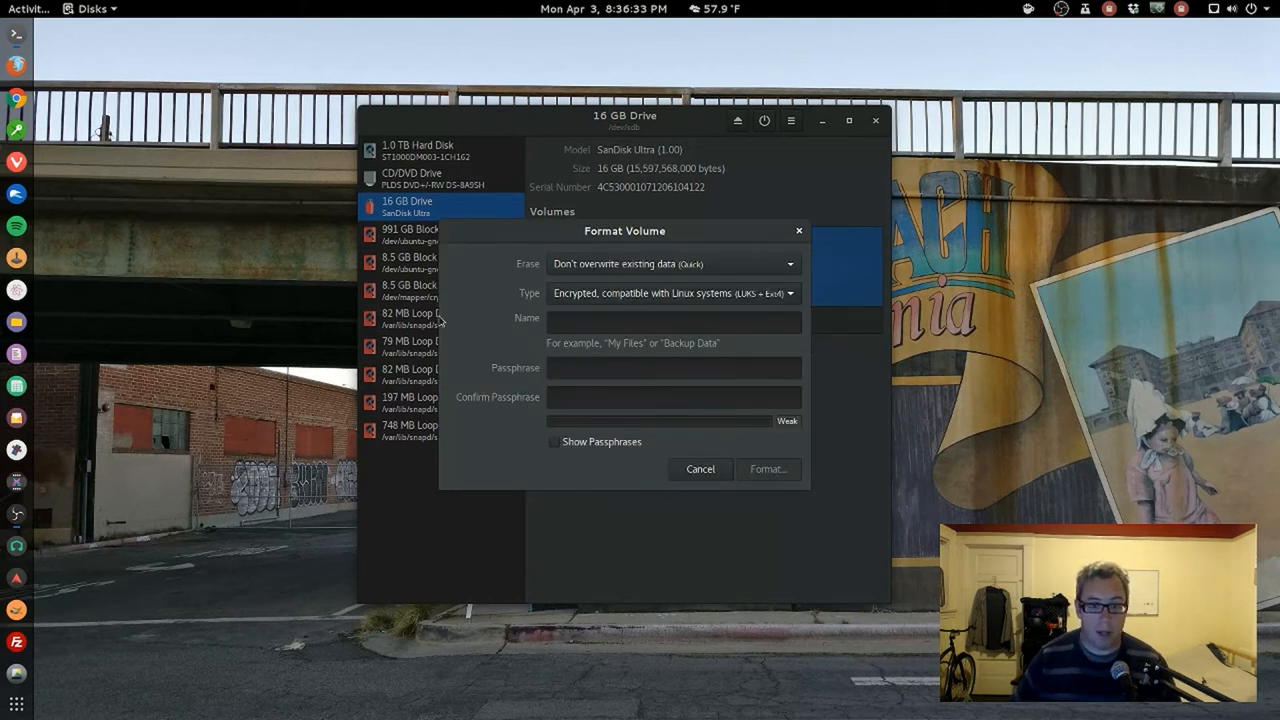
click(672, 320)
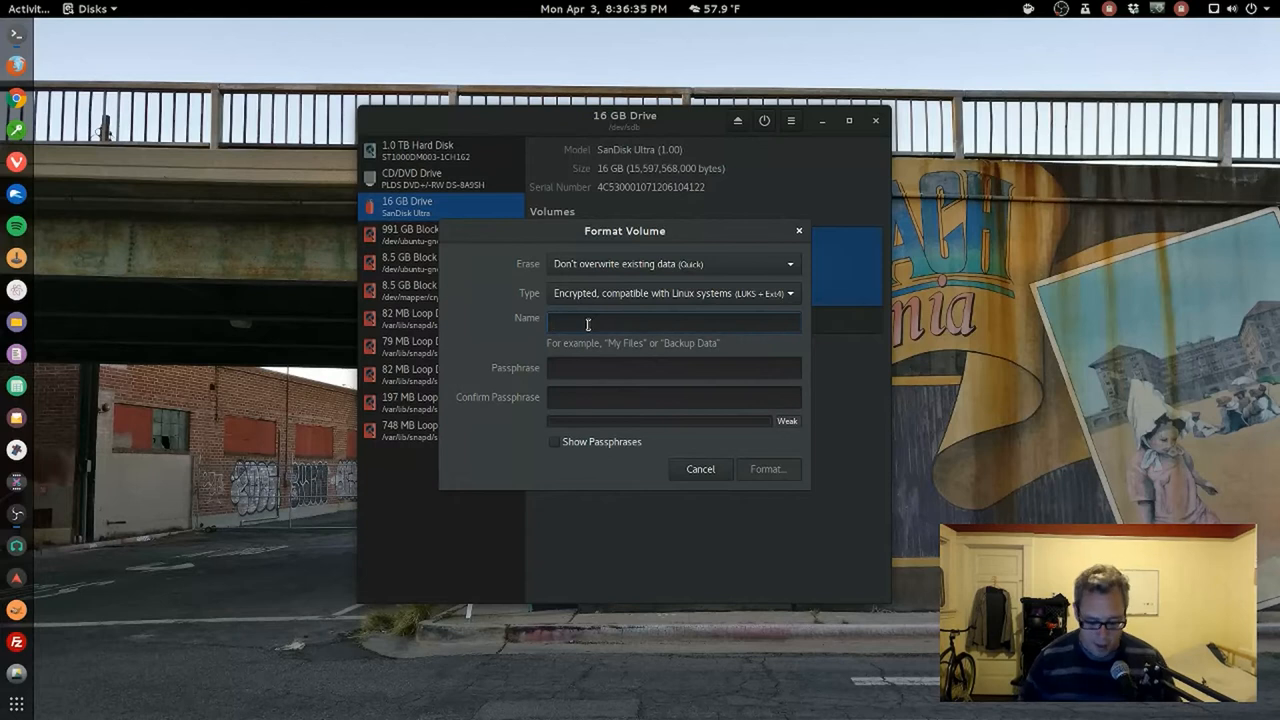
text(Safe)
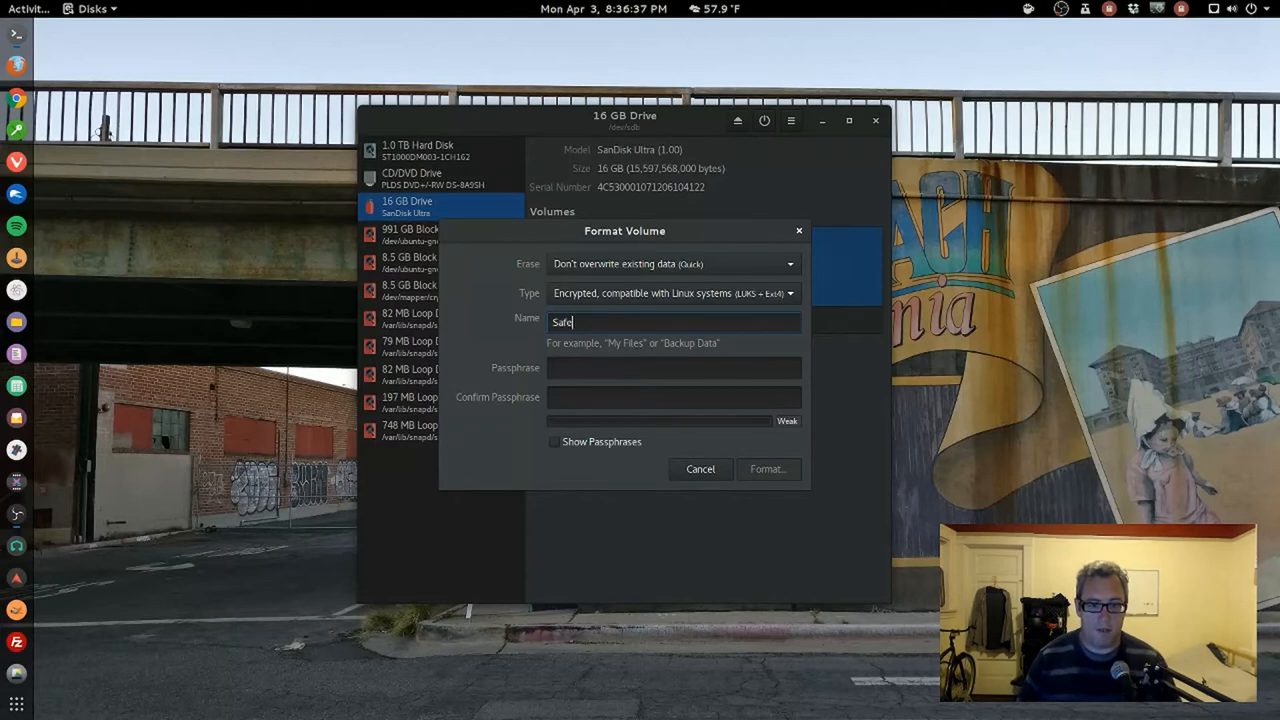
text(ty)
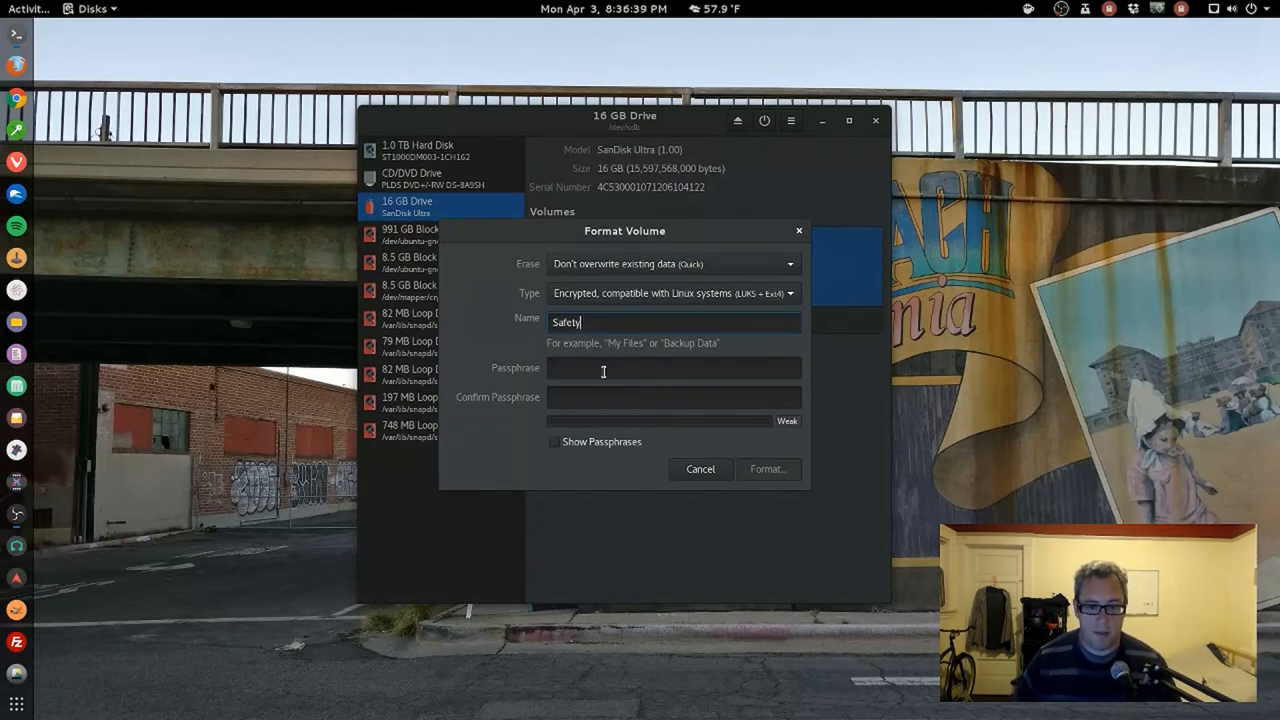
text(•)
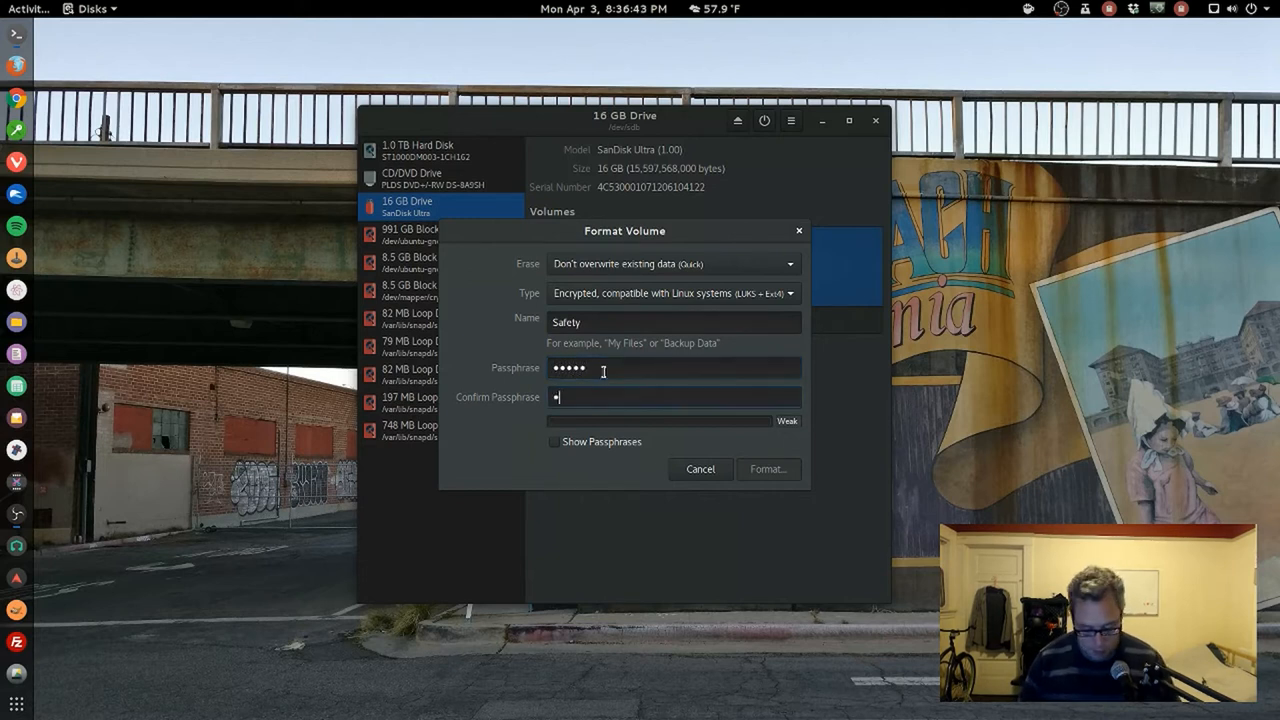
text(•••••)
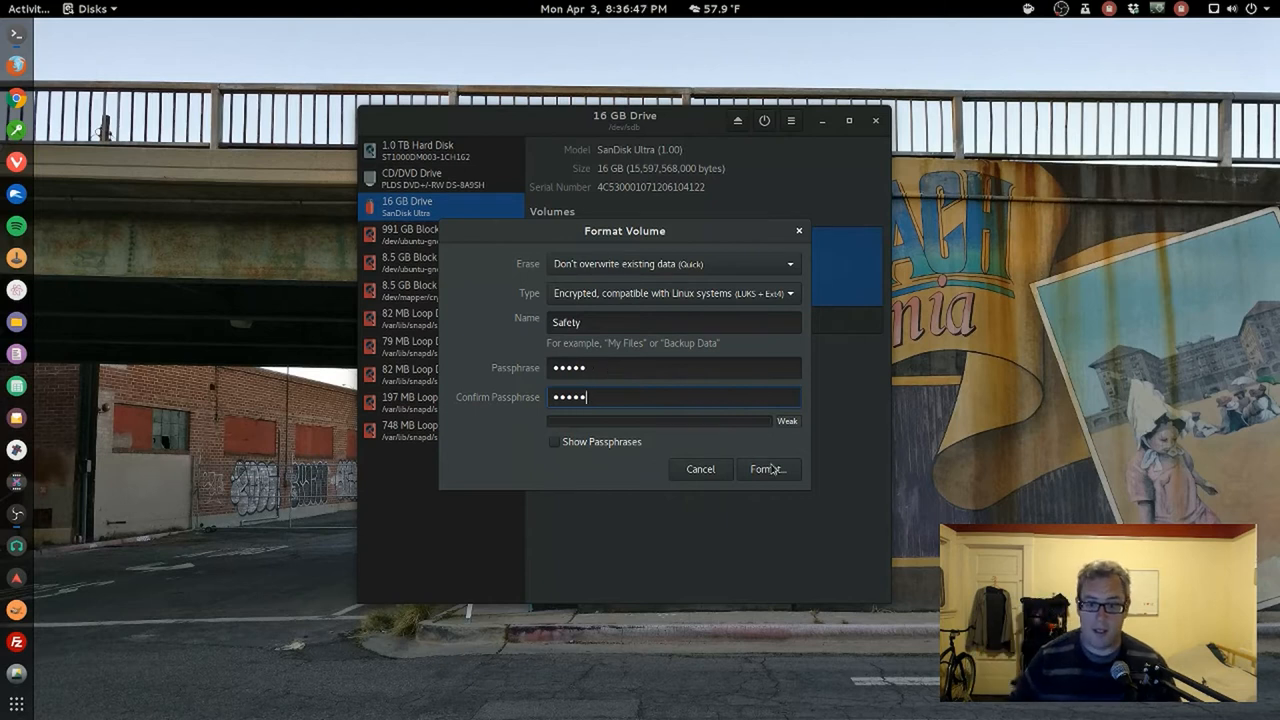
- Run the format, confirm erasing the 16 GB drive, then lock the new encrypted volume
click(768, 468)
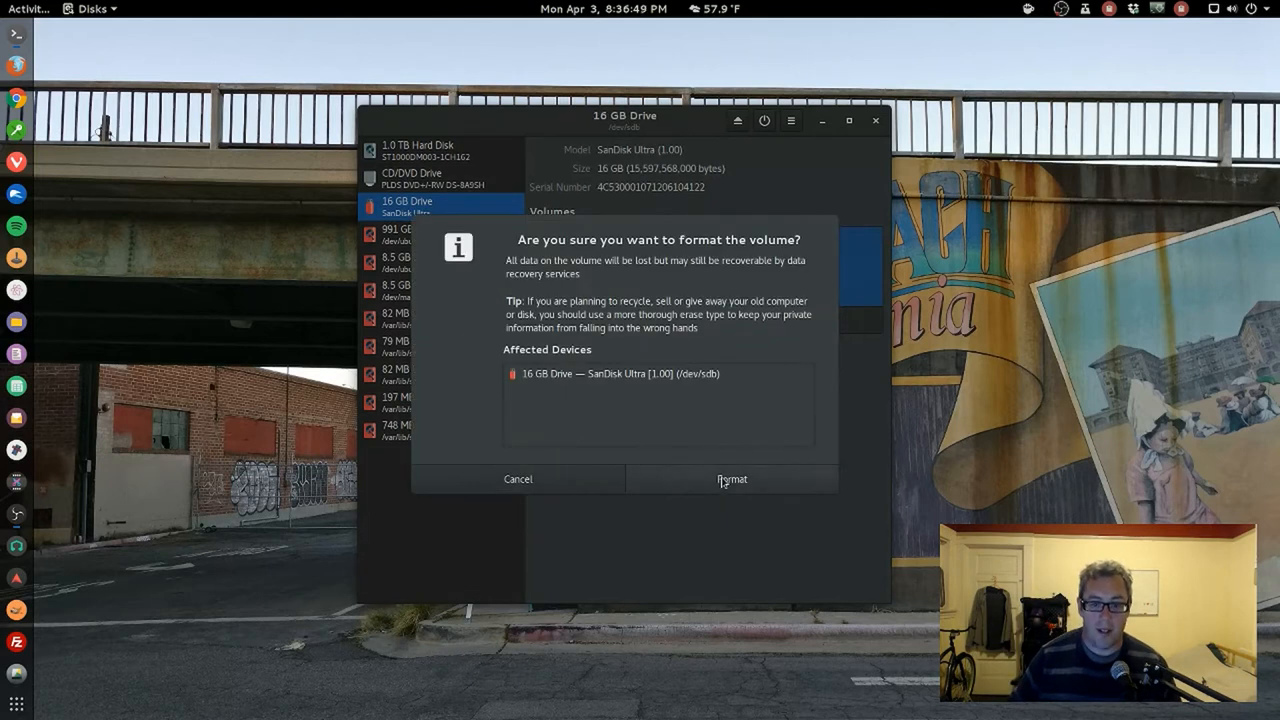
click(732, 478)
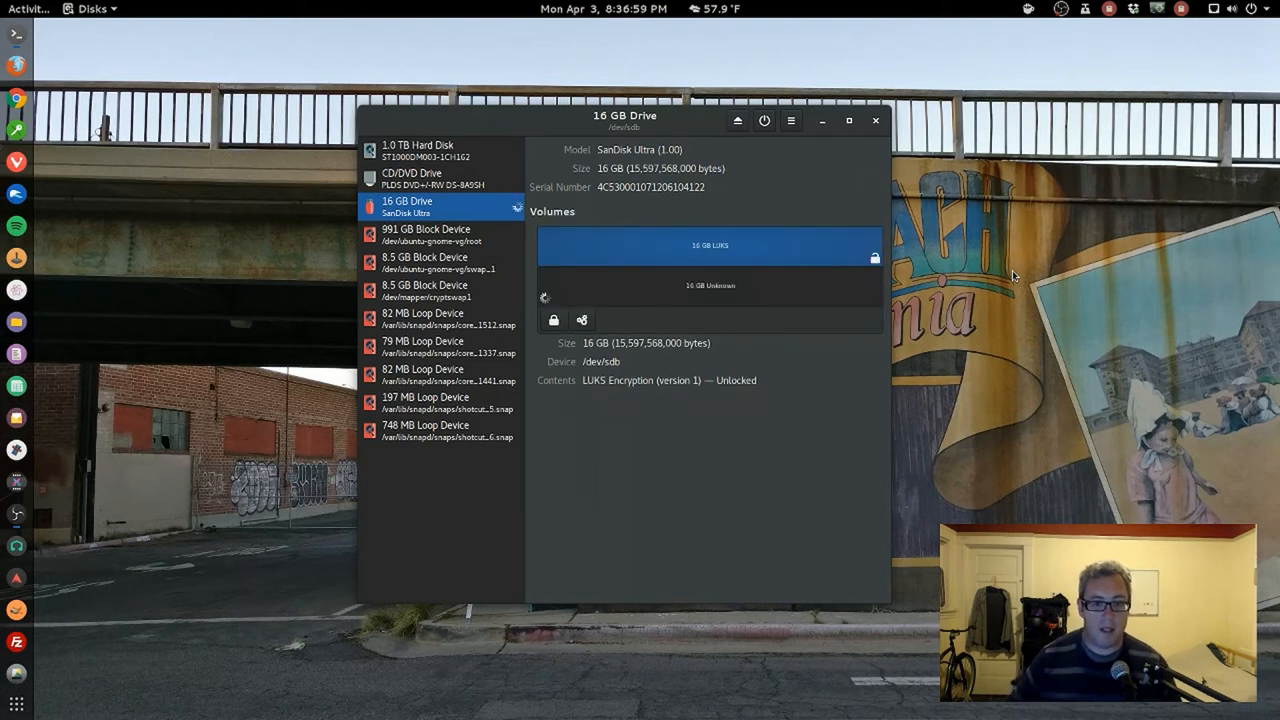
mouse_move(956, 378)
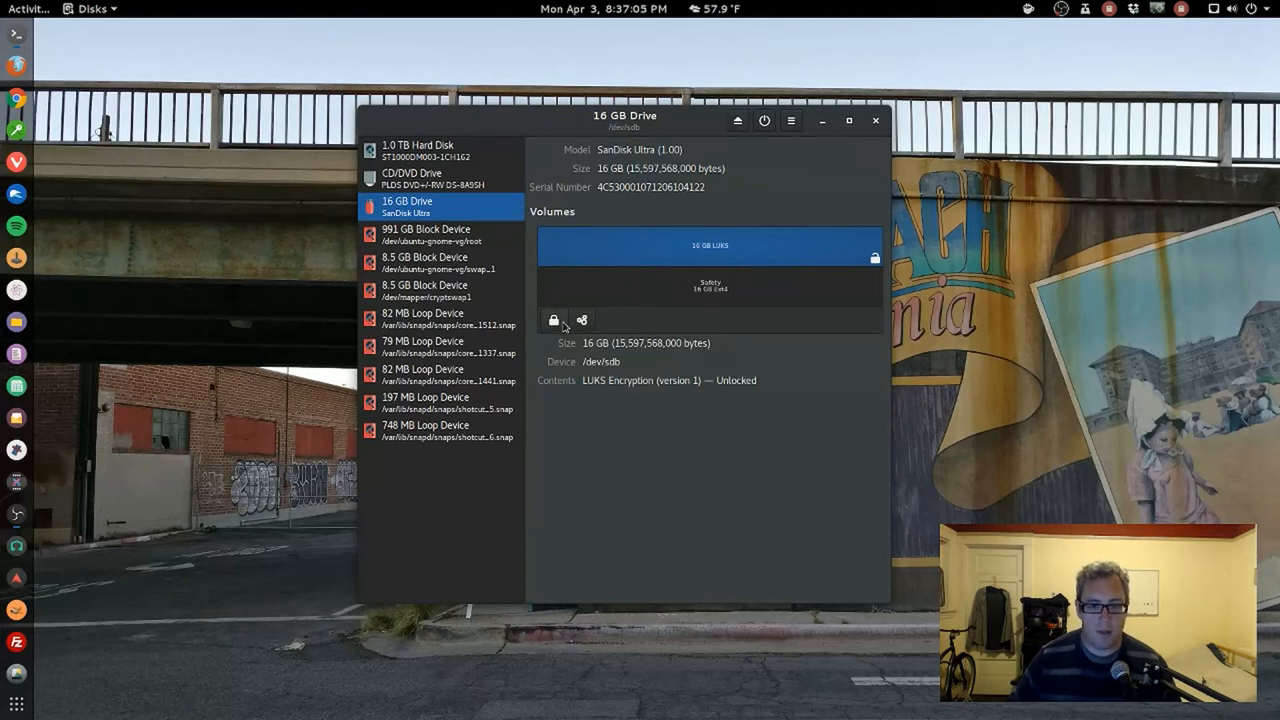
mouse_move(550, 284)
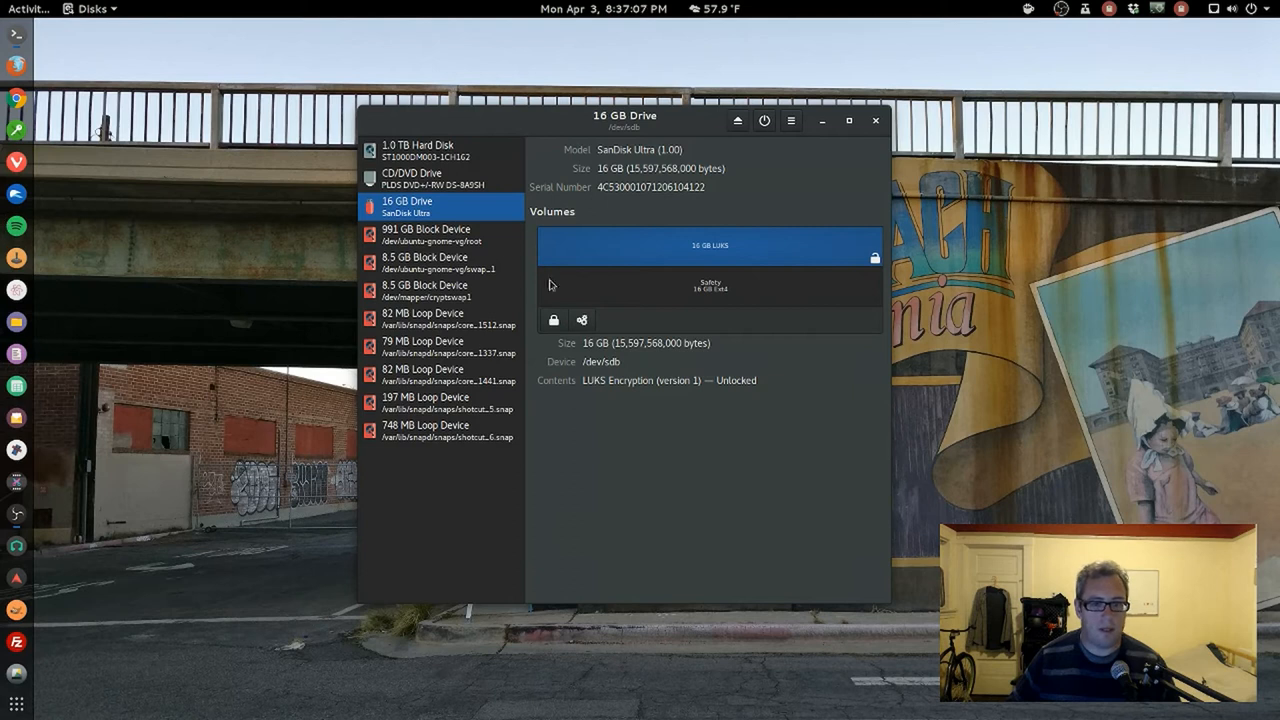
mouse_move(568, 328)
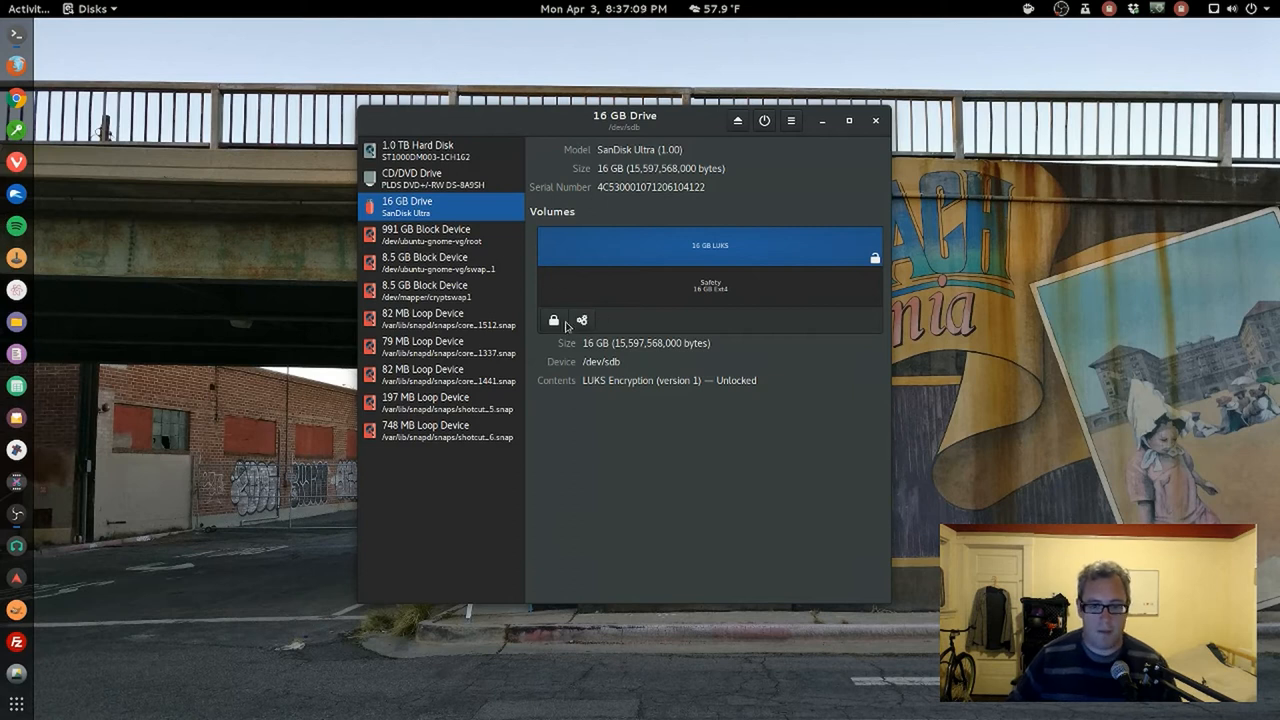
click(554, 320)
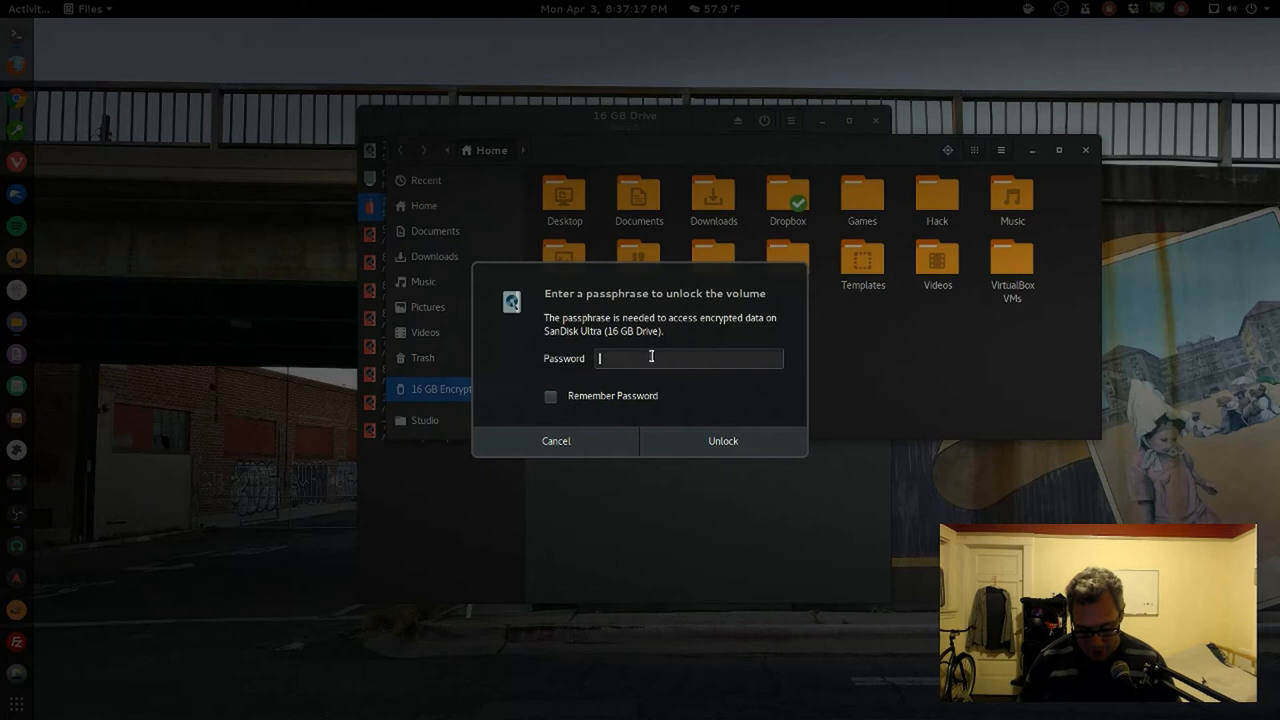
- Unlock the 16 GB encrypted volume from the Files sidebar with its passphrase
click(720, 442)
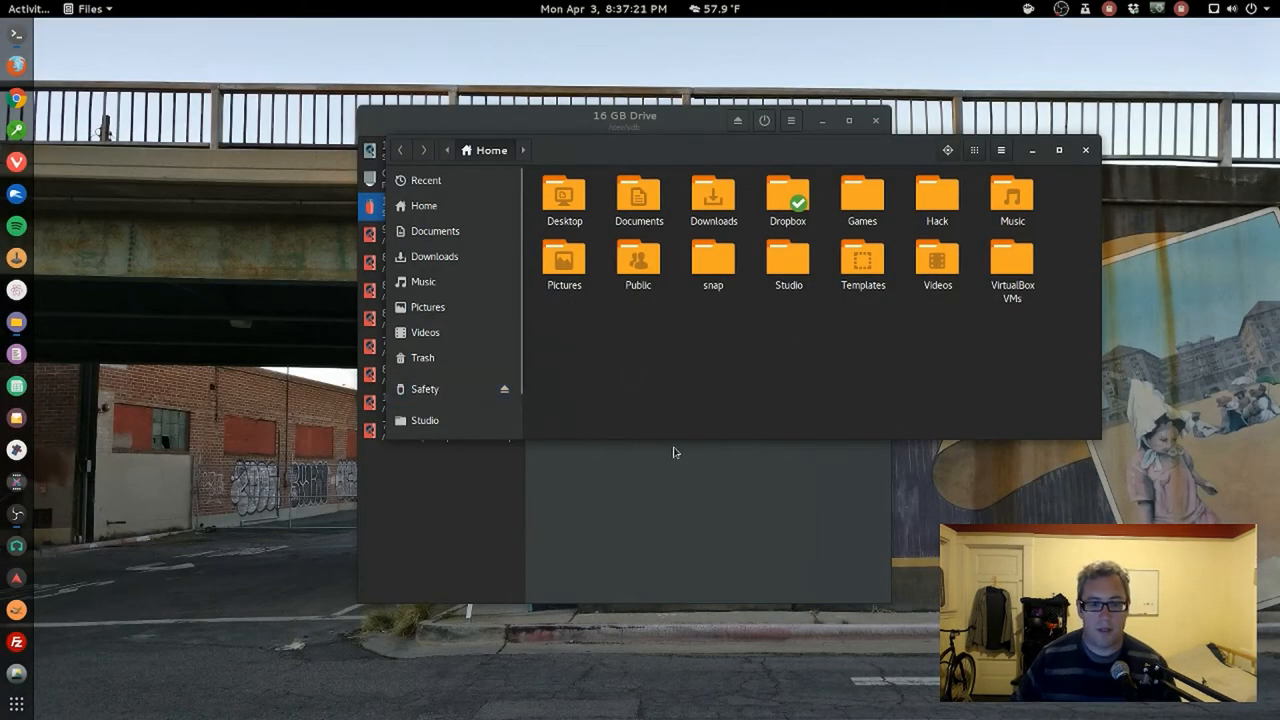
click(424, 388)
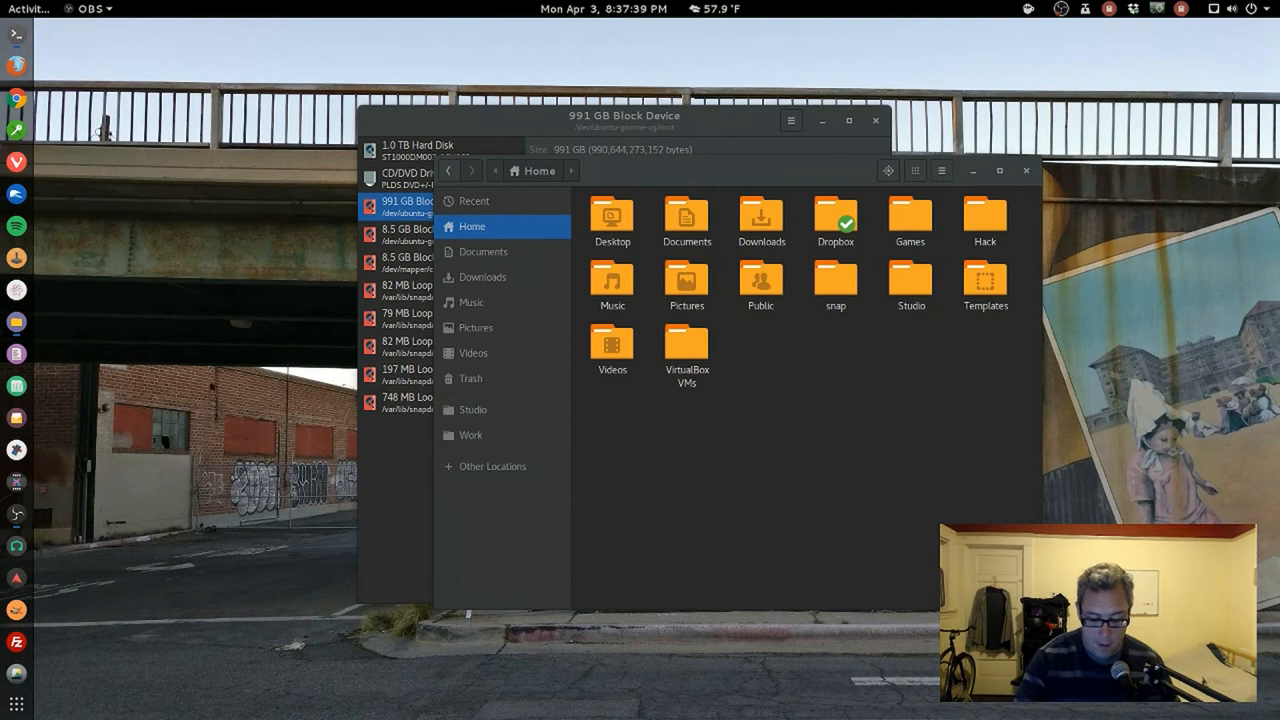
mouse_move(1040, 198)
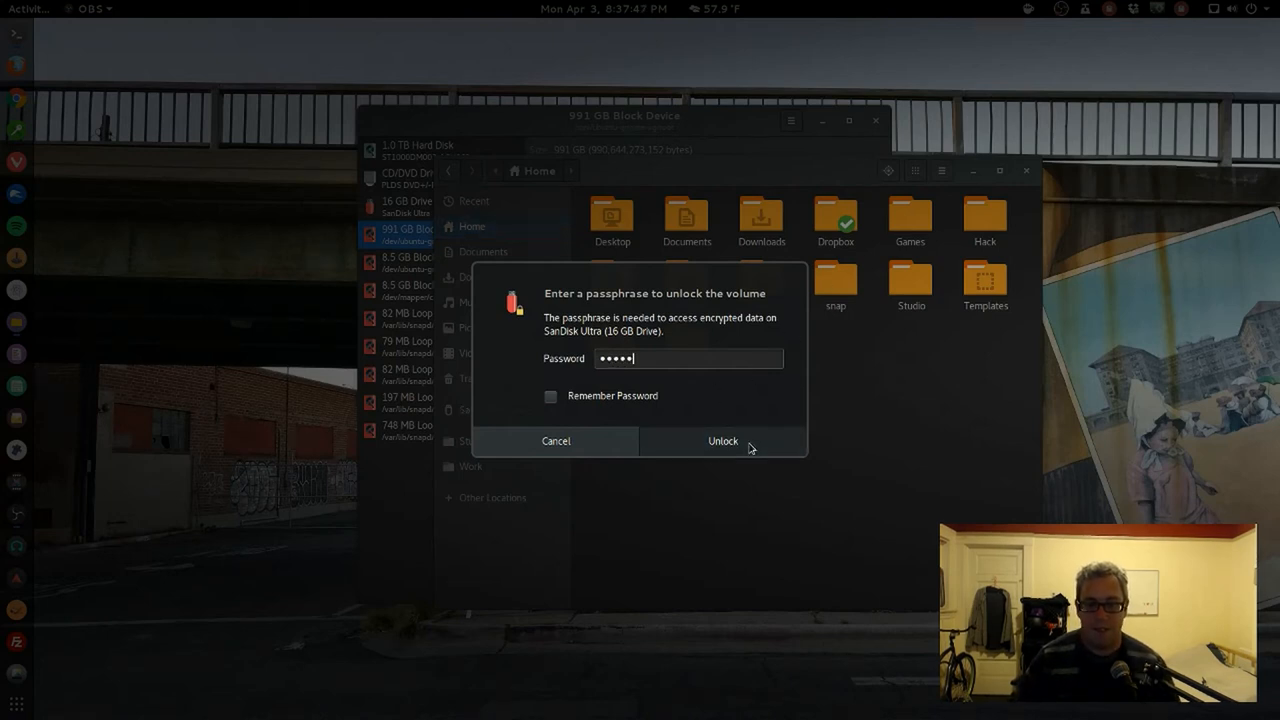
- Unlock Safety again with the passphrase and close Disks to show its empty folder
click(722, 442)
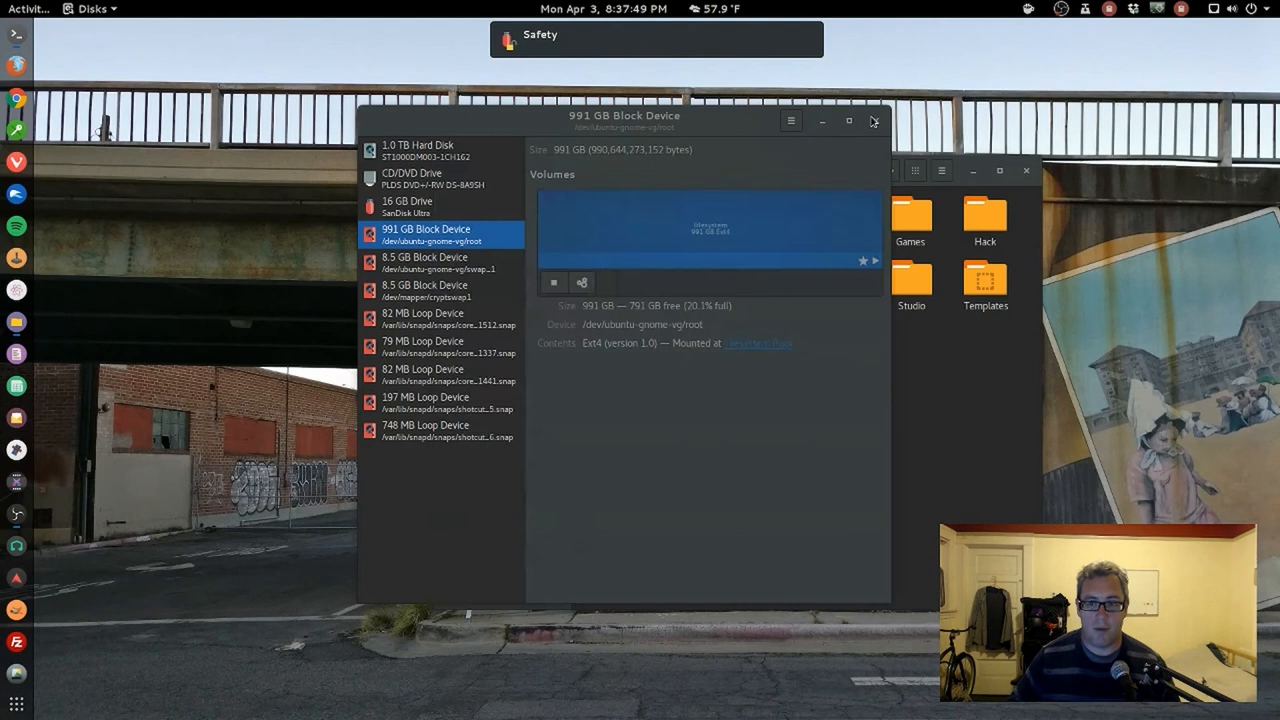
click(872, 122)
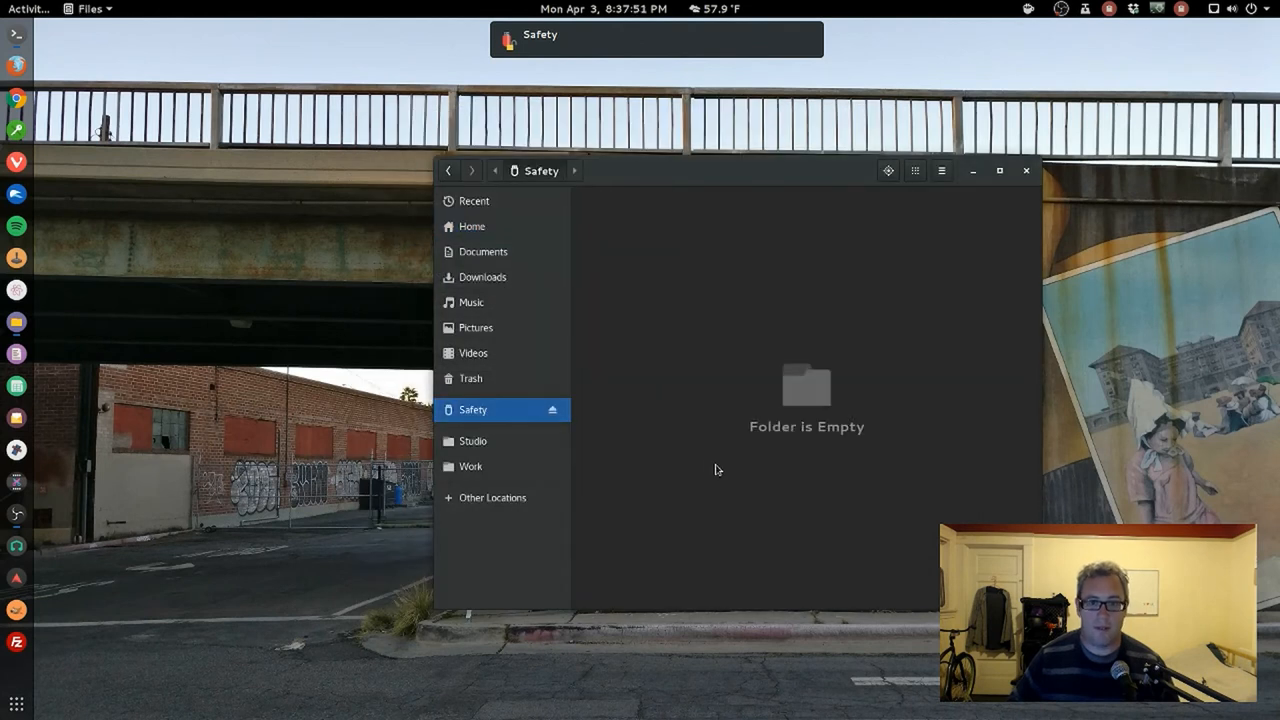